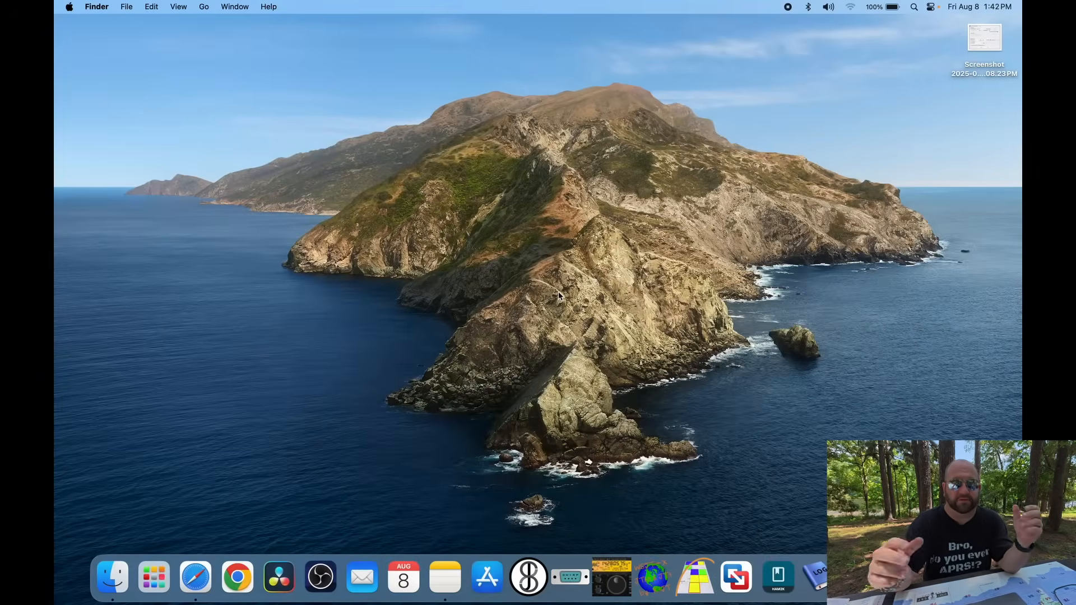
pyautogui.moveTo(736, 577)
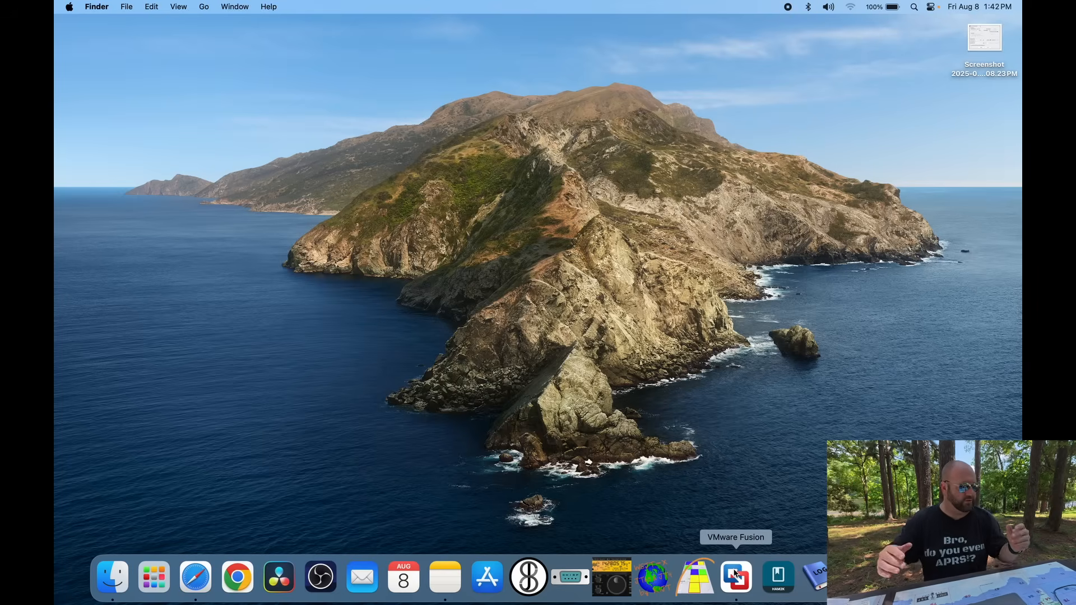
# Step: Launch VMware Fusion from the Dock to start the Windows 11 virtual machine
pyautogui.click(736, 576)
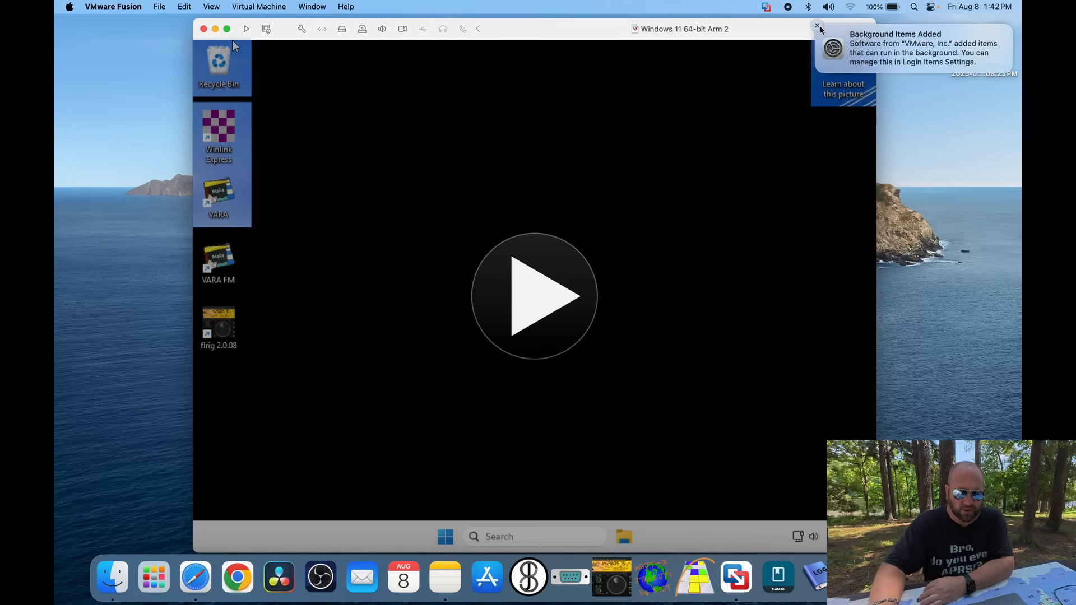
# Step: Dismiss the notification and connect the CP2105 USB-UART bridge and C-Media USB audio device to Windows
pyautogui.click(817, 26)
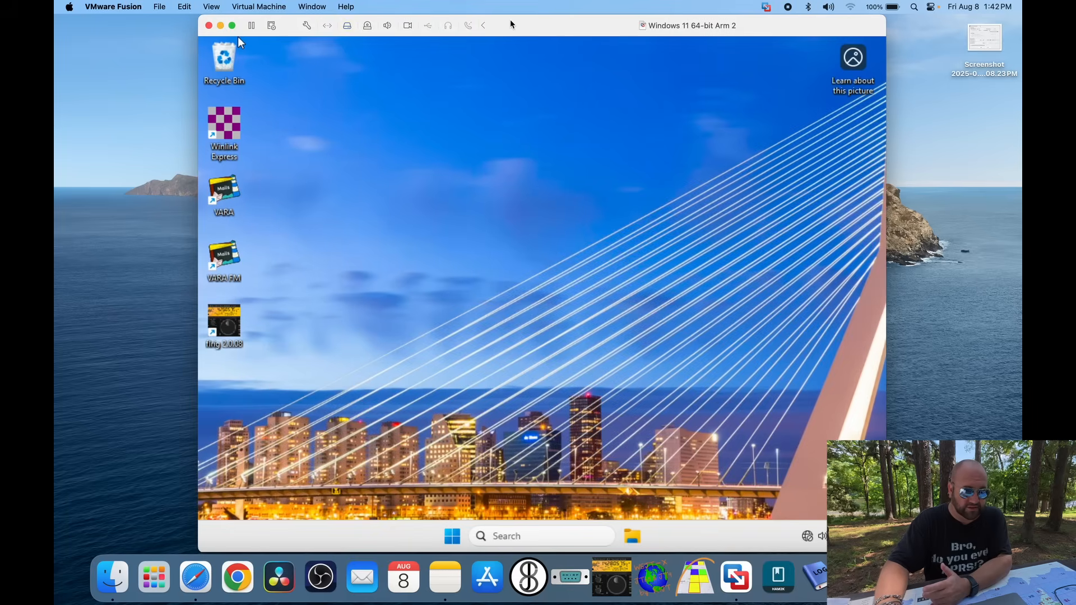
pyautogui.moveTo(536, 391)
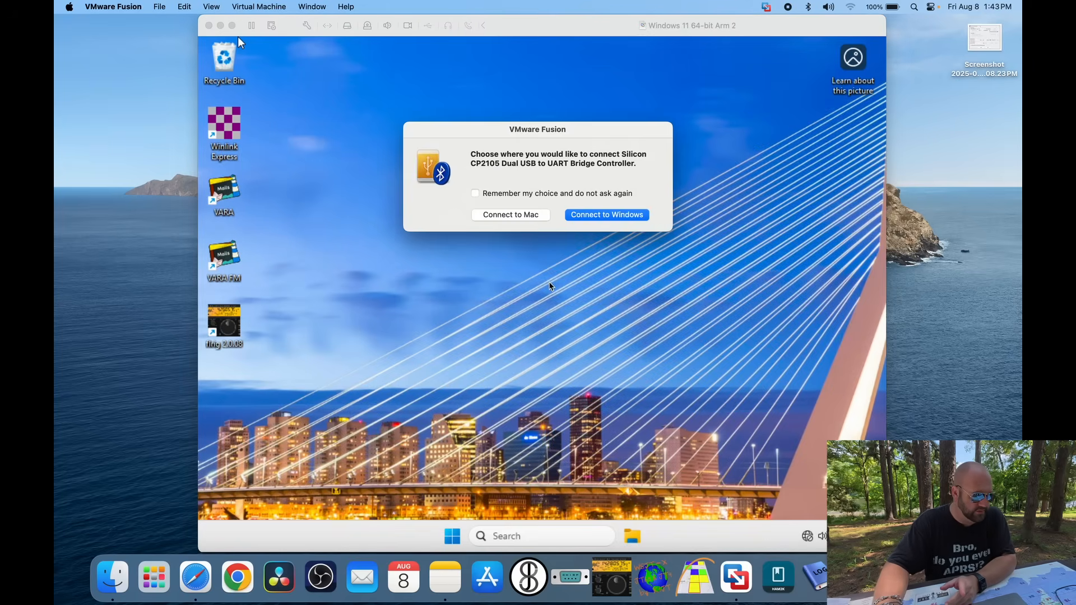
pyautogui.click(606, 216)
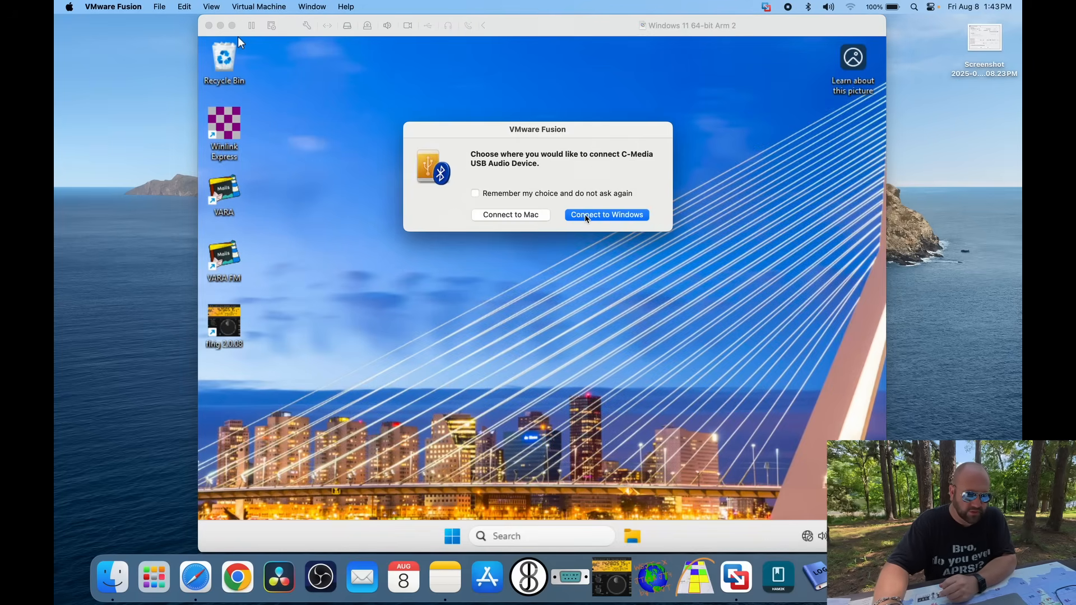
pyautogui.click(607, 215)
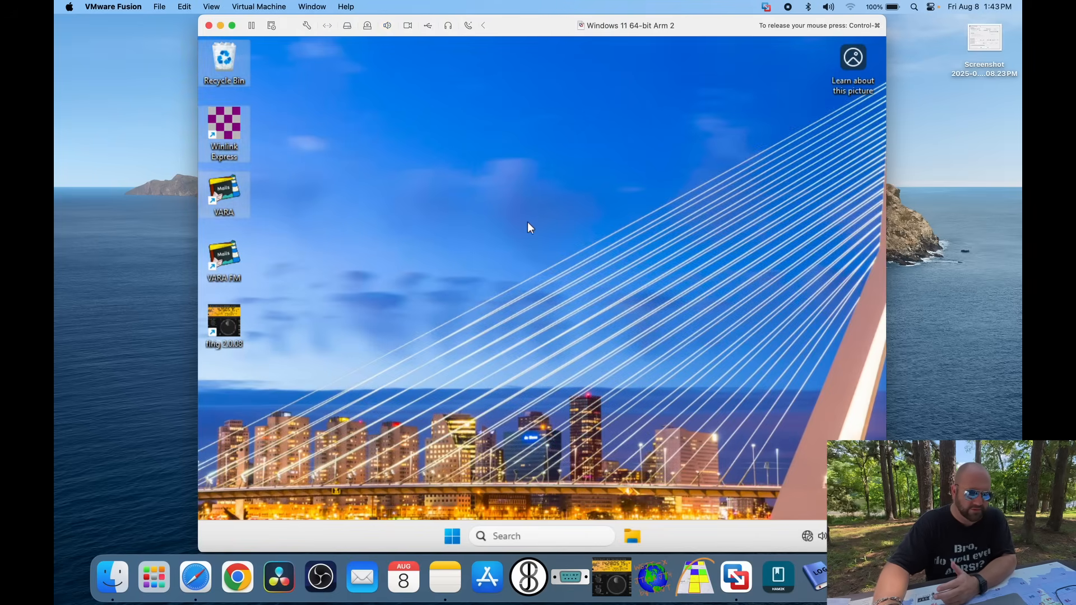
pyautogui.moveTo(453, 246)
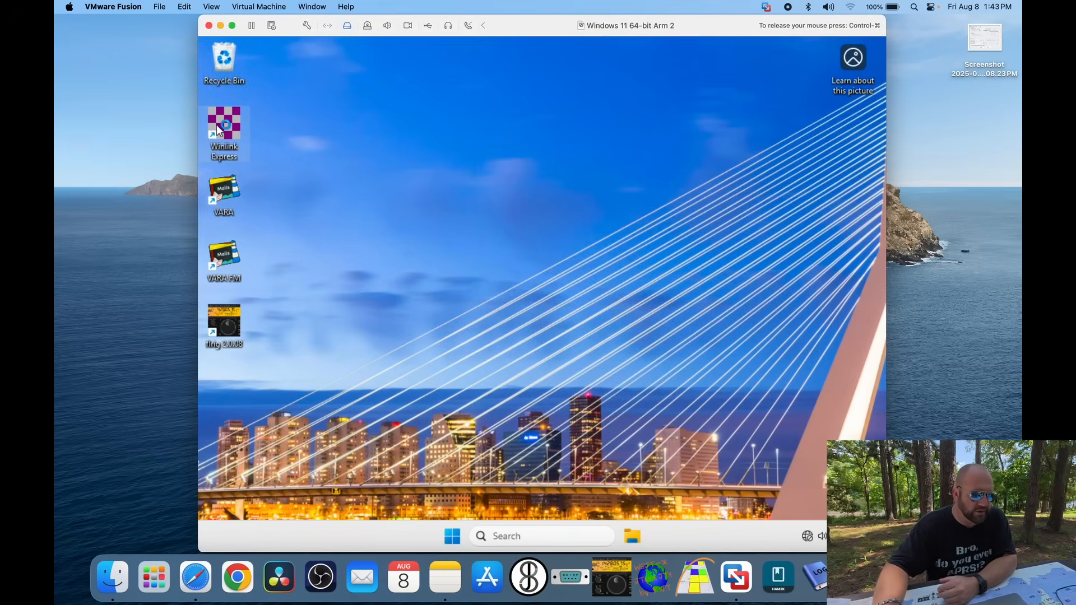
pyautogui.moveTo(485, 229)
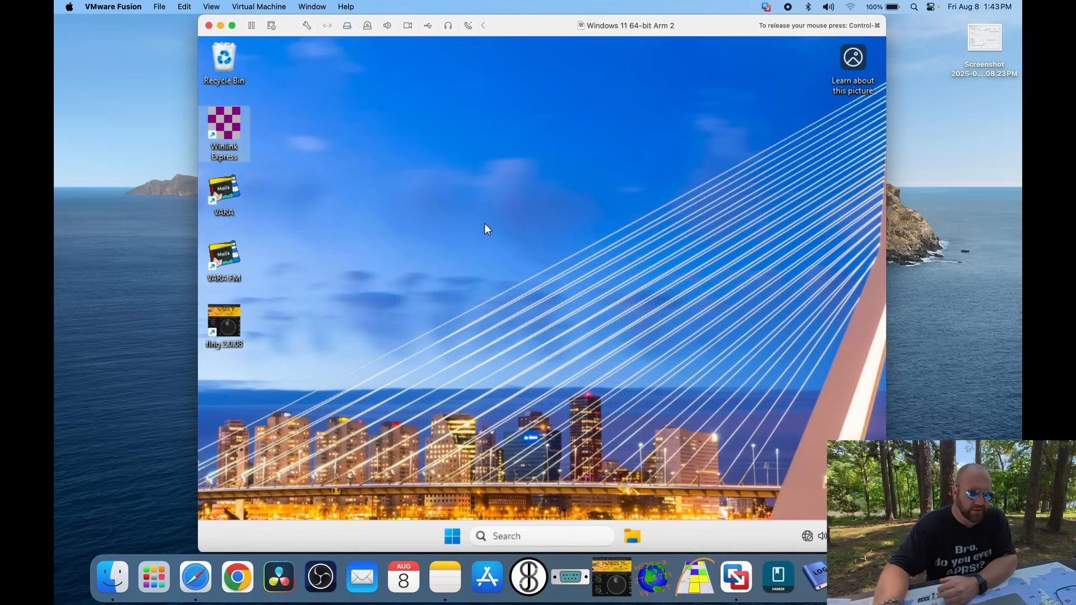
# Step: Launch Winlink Express and start a Vara FM Winlink session
pyautogui.doubleClick(224, 130)
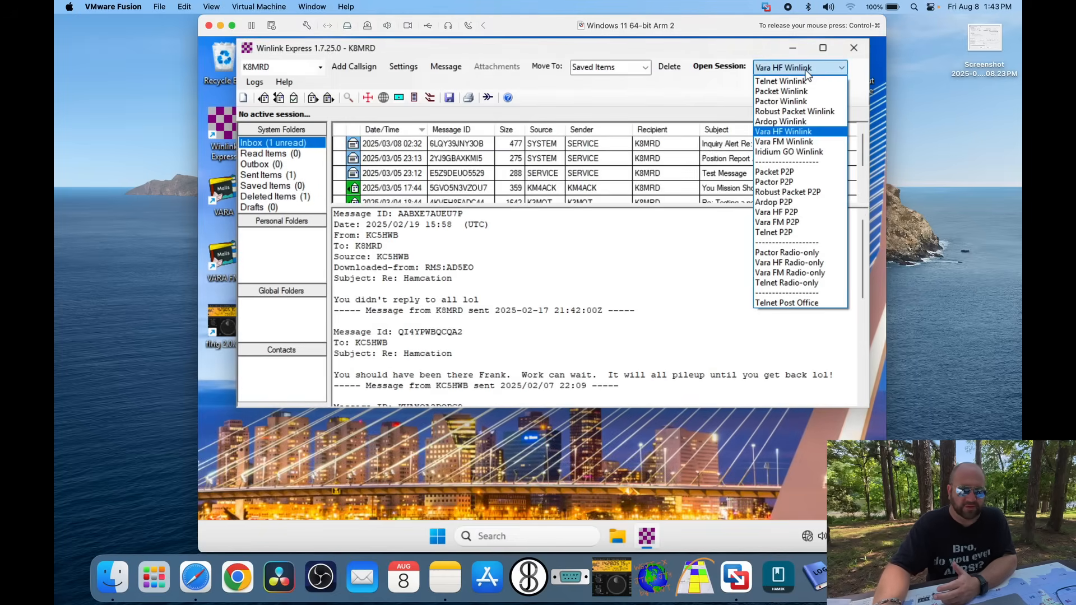
pyautogui.moveTo(785, 141)
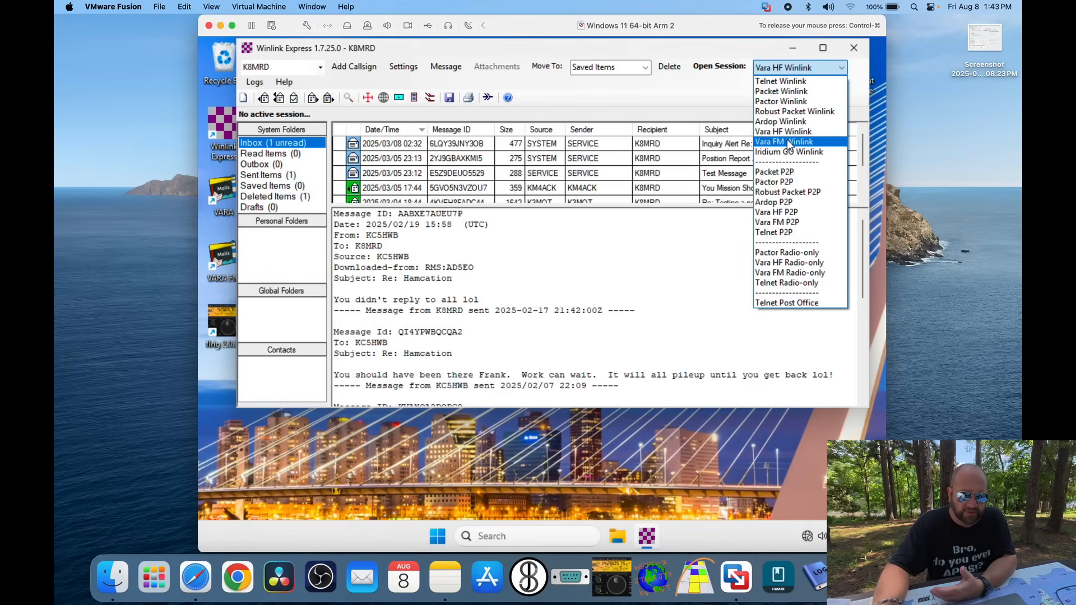
pyautogui.click(783, 141)
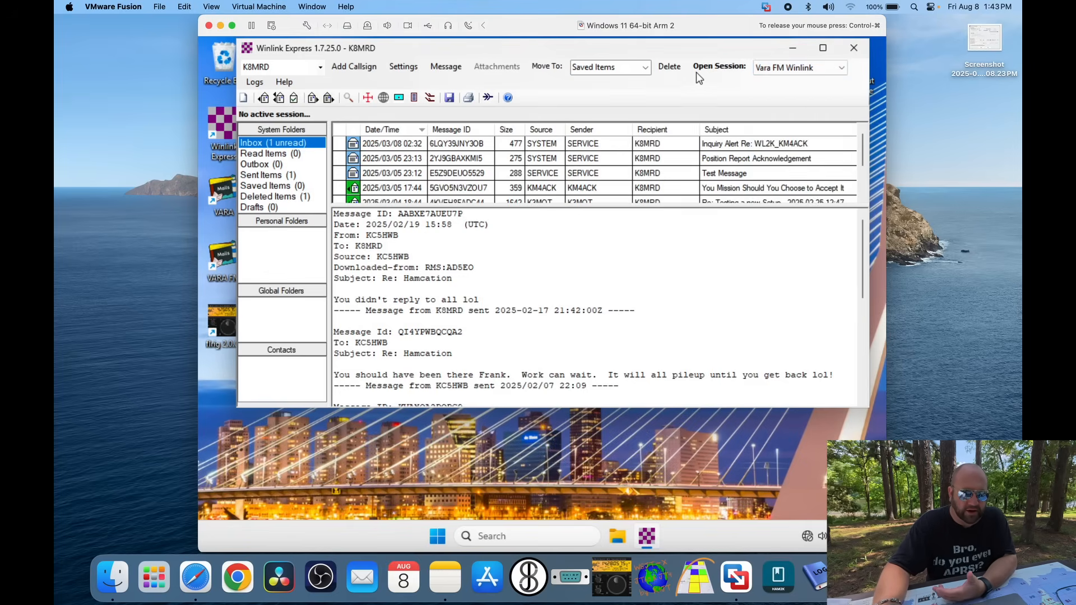
pyautogui.click(719, 67)
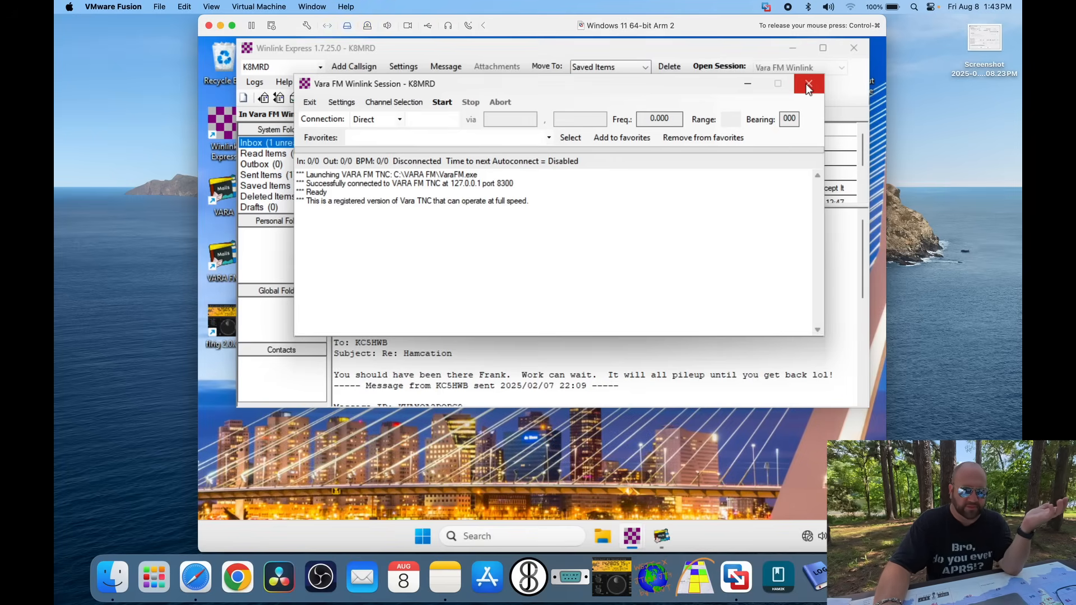
# Step: Close the Vara FM Winlink session window
pyautogui.click(808, 84)
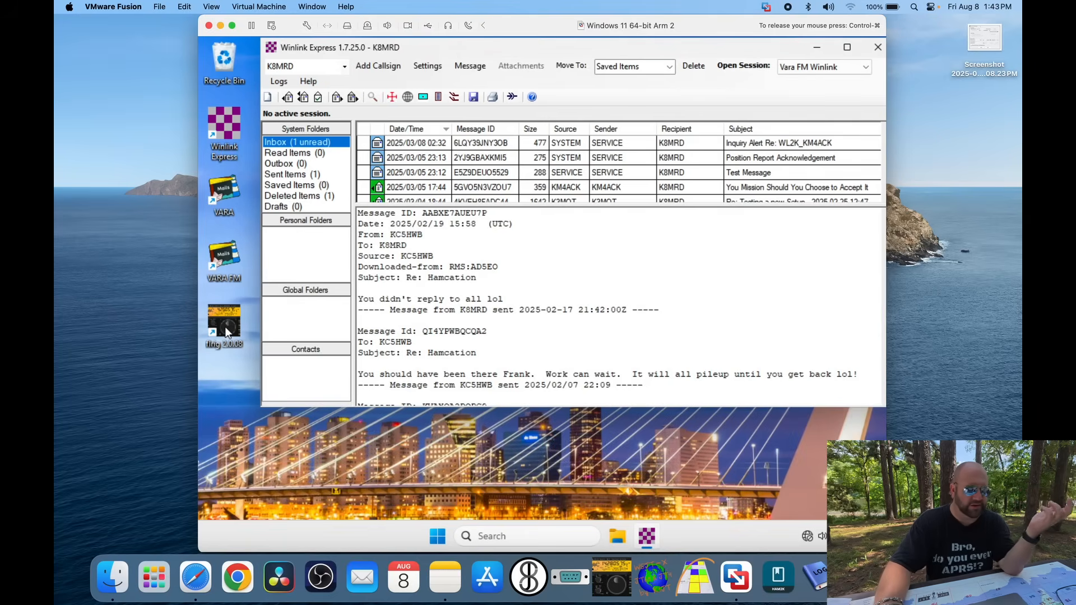
pyautogui.moveTo(440, 114)
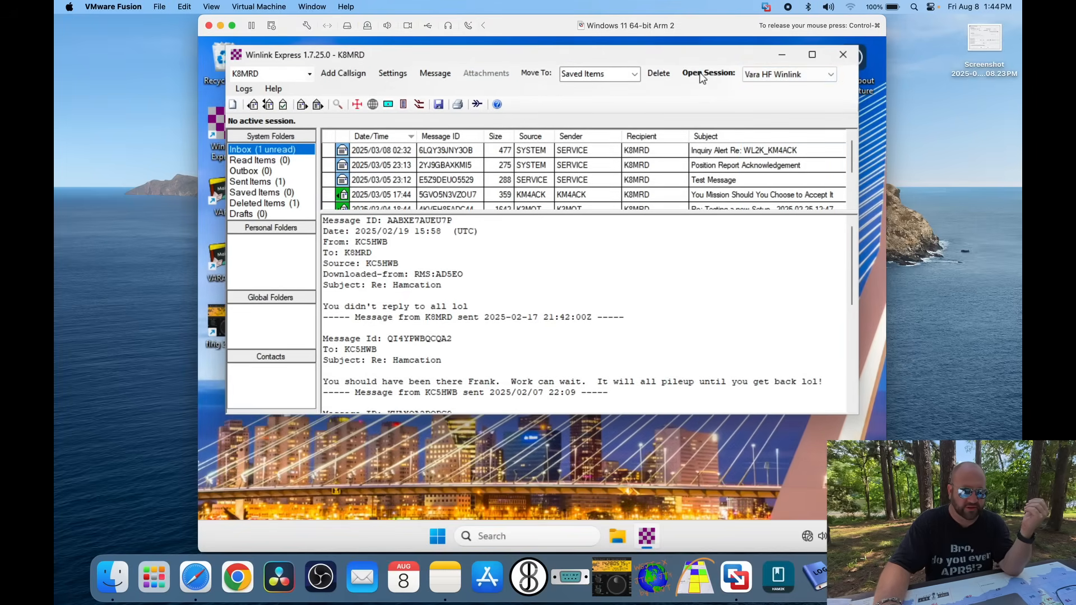
# Step: Start a Vara HF Winlink session and bring up its Radio Setup from Settings
pyautogui.click(708, 74)
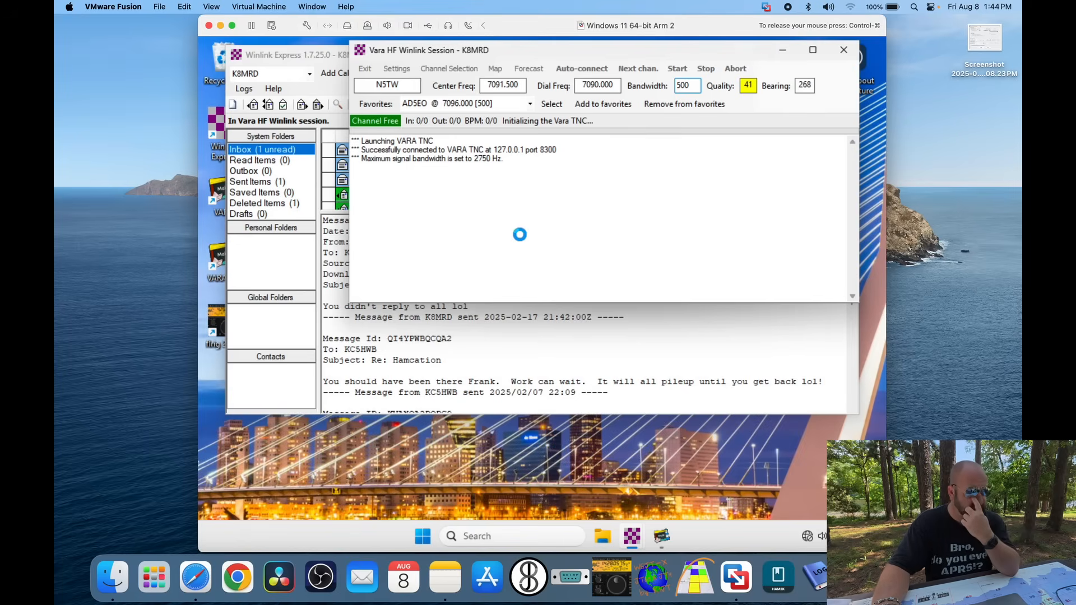
pyautogui.click(396, 69)
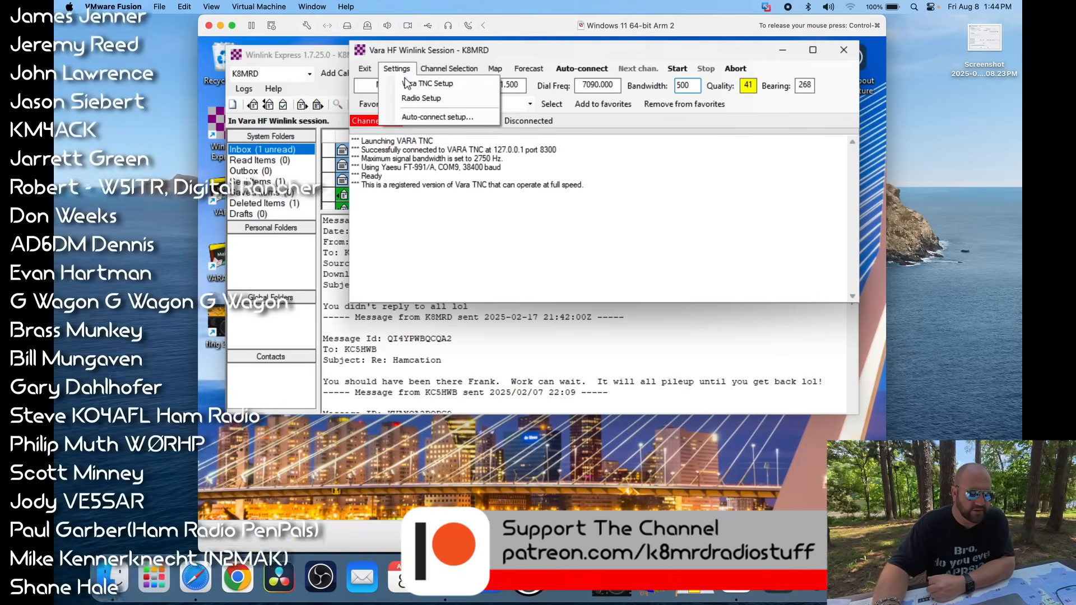
pyautogui.click(421, 98)
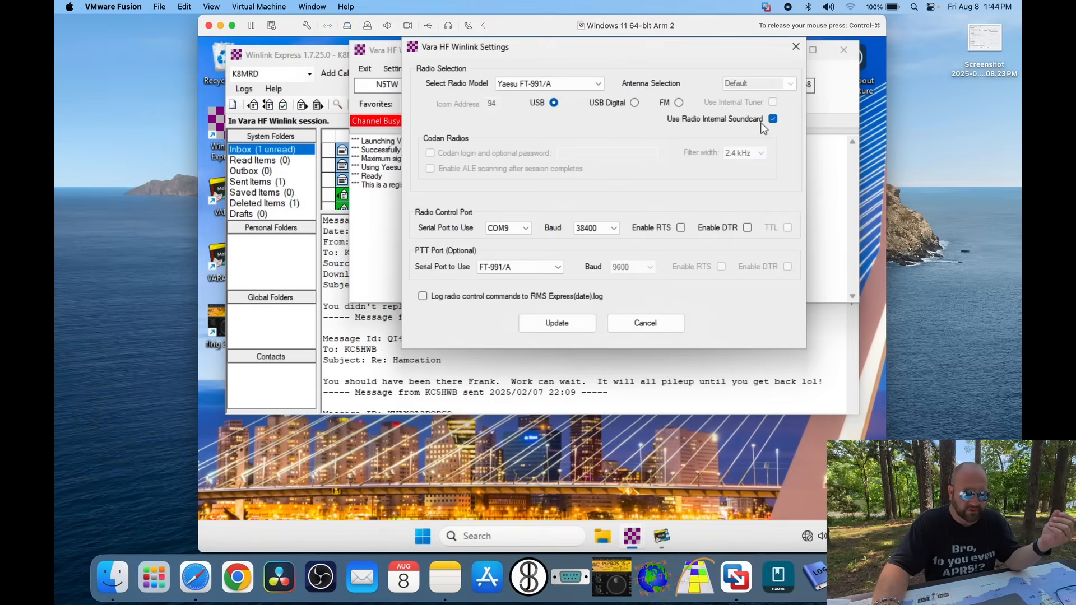
# Step: Set the radio to Yaesu FT-991A on COM9 at 38400 baud with FT-991/A PTT, update, and bring up VARA HF
pyautogui.click(508, 228)
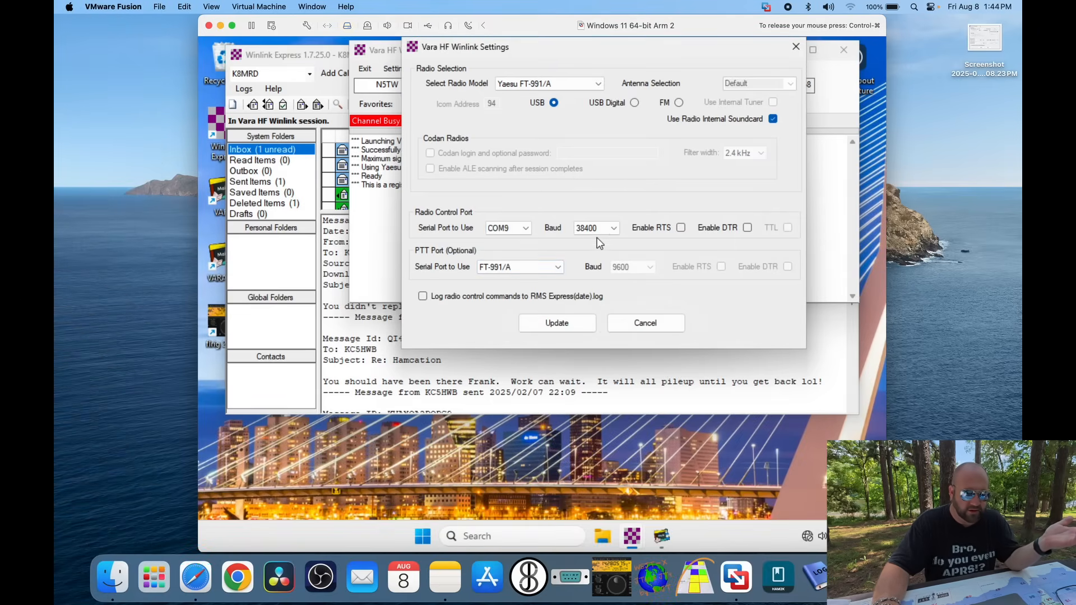
pyautogui.click(596, 228)
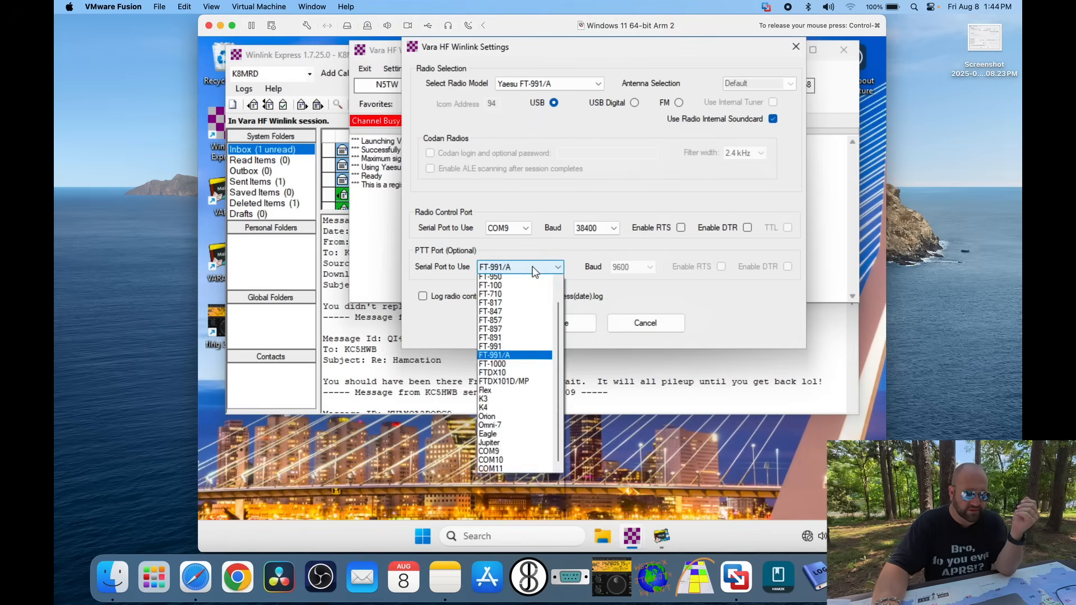
pyautogui.click(494, 355)
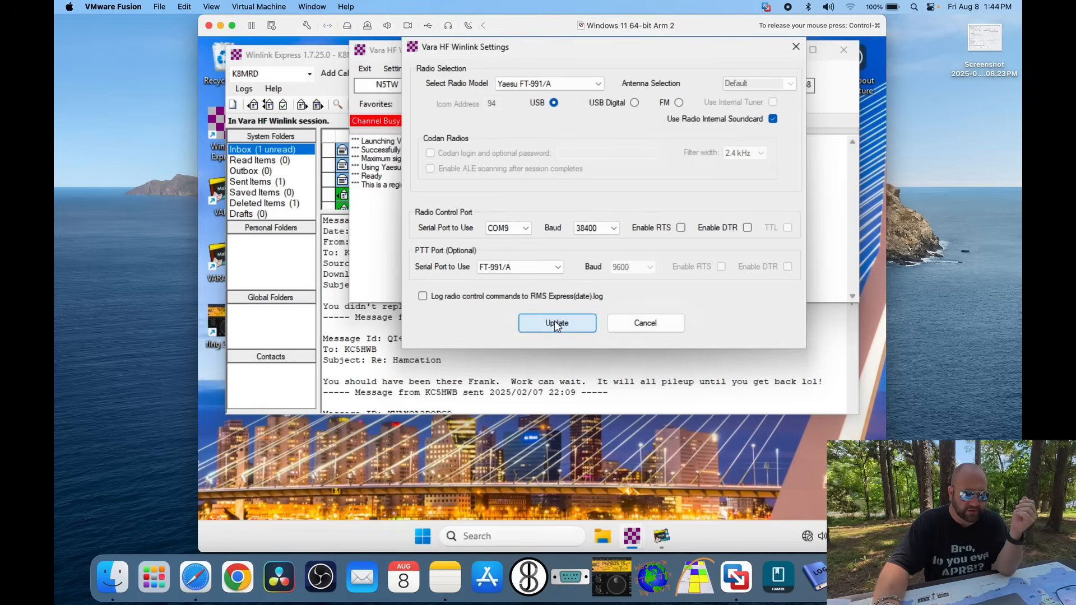
pyautogui.click(557, 322)
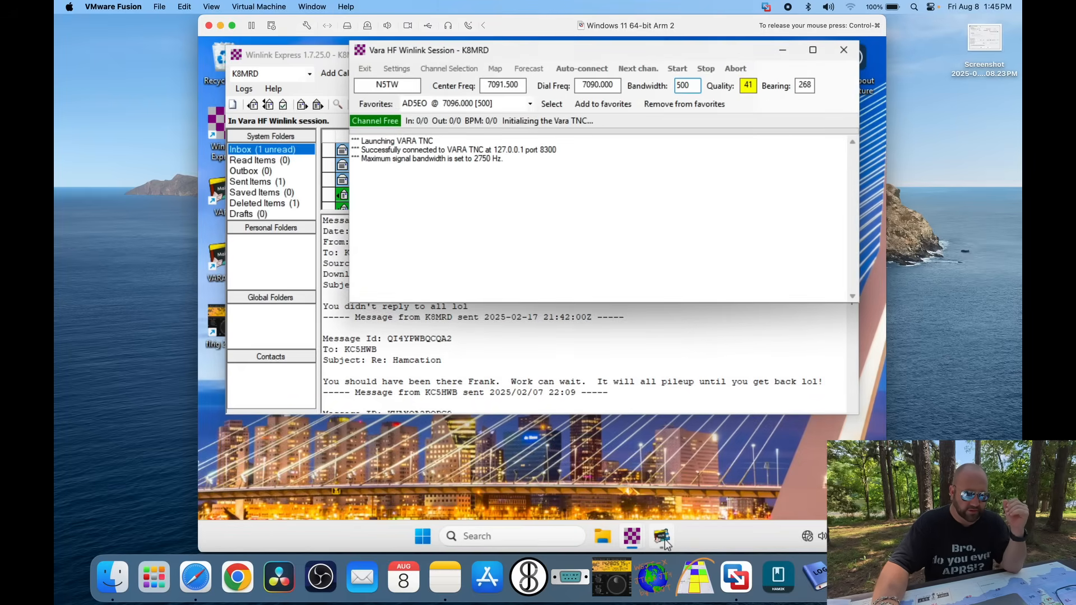
pyautogui.click(662, 536)
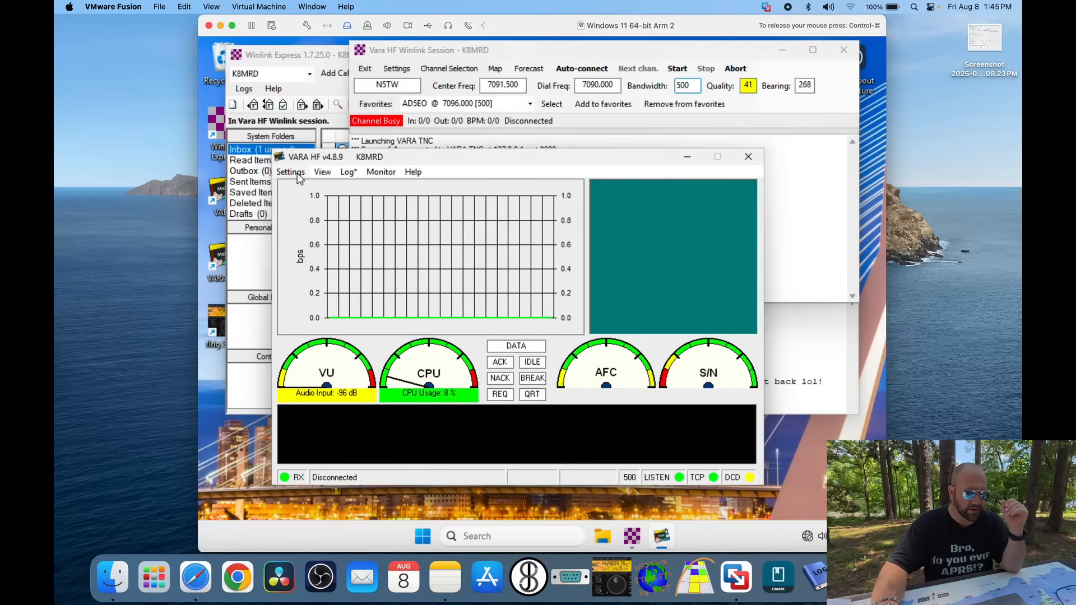
# Step: Set the SoundCard input to Microphone (5- USB Audio Device) and output to Speakers (5- USB Audio Device)
pyautogui.click(290, 172)
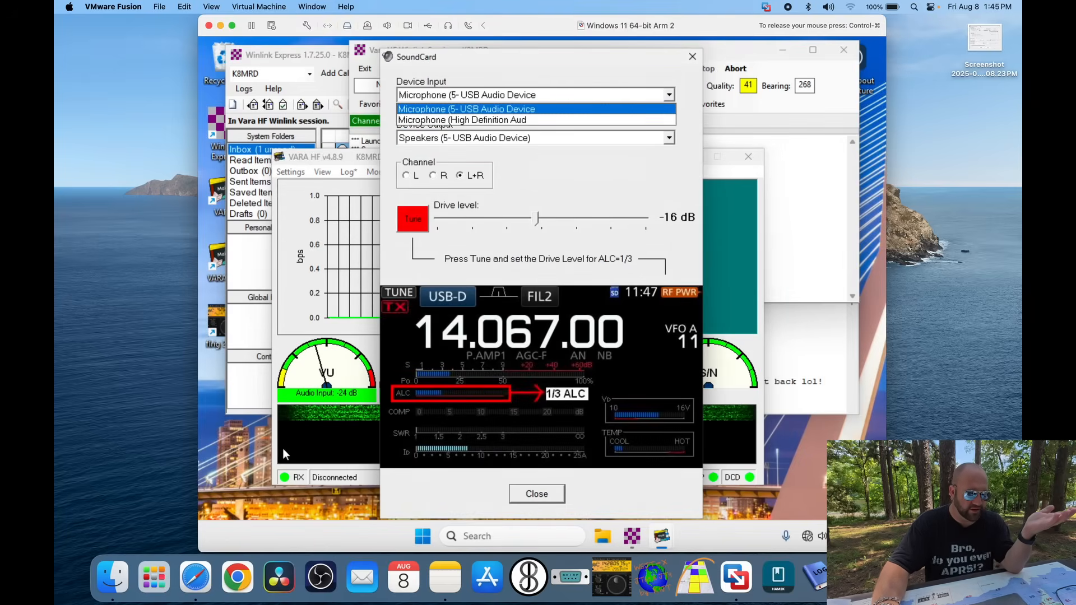
pyautogui.click(466, 109)
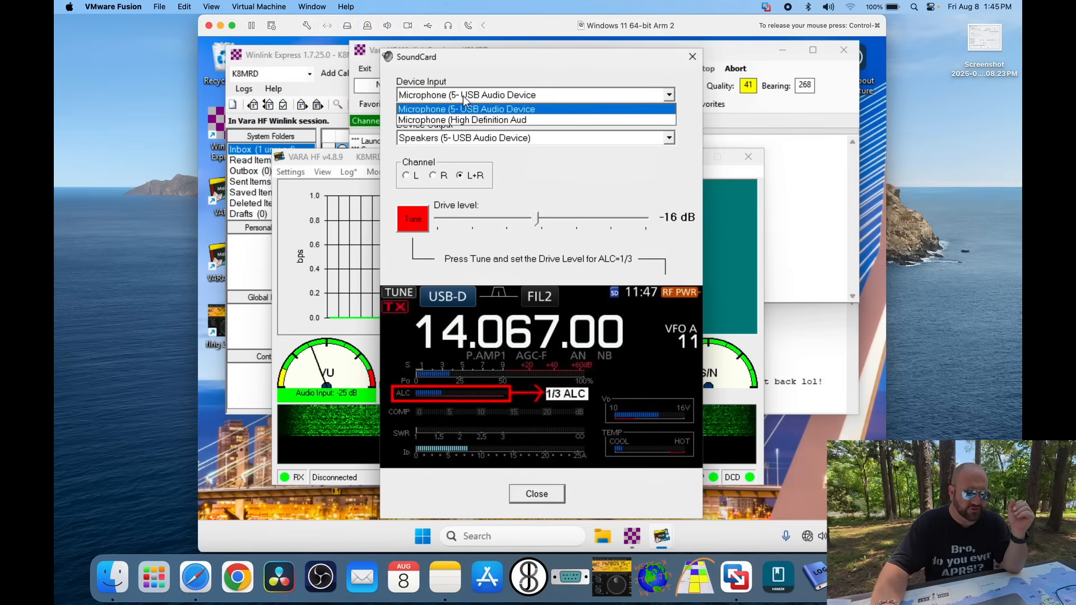
pyautogui.click(466, 109)
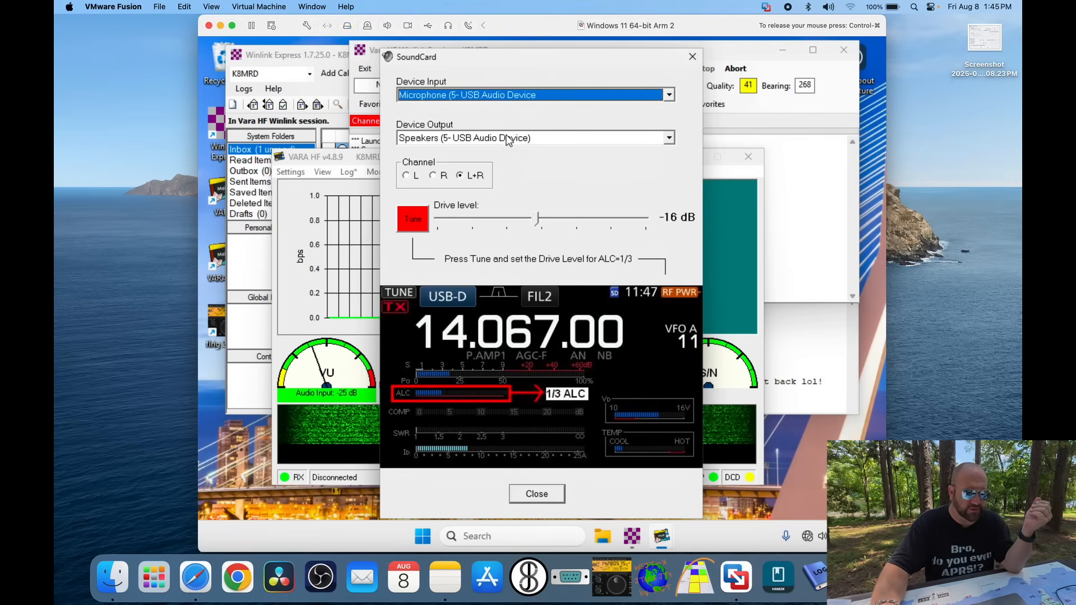
pyautogui.click(534, 138)
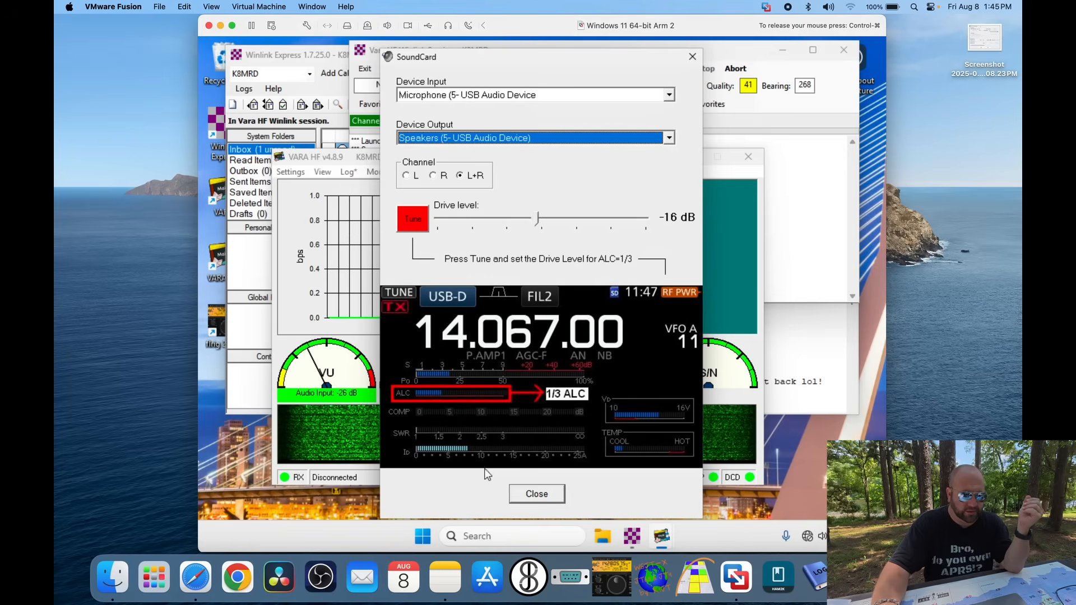
pyautogui.click(412, 220)
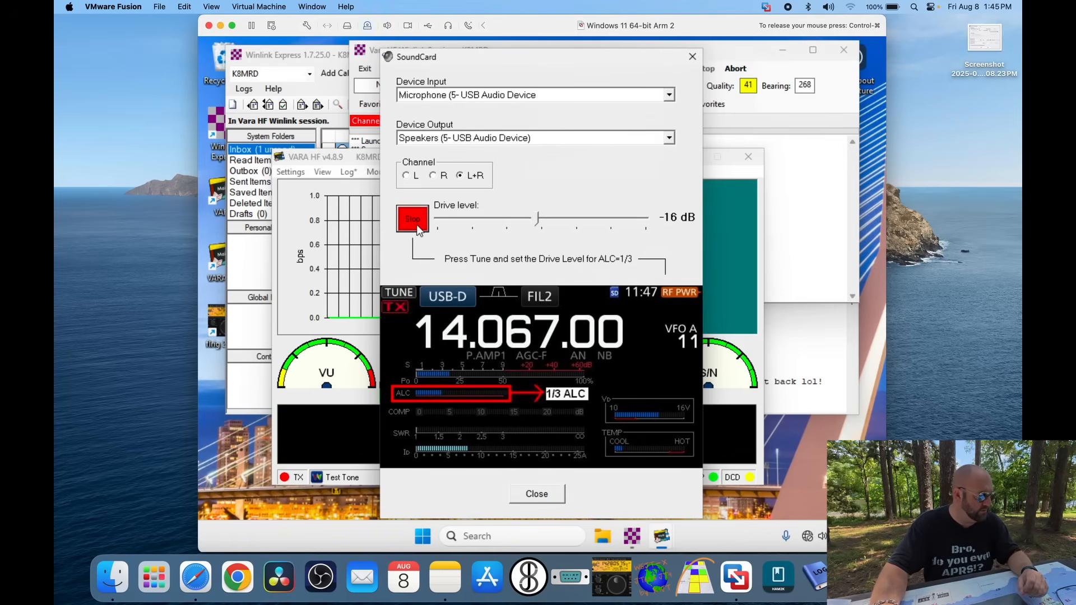
# Step: Send a Tune test tone to check drive level, close SoundCard setup, and show the gateway channel list
pyautogui.click(411, 219)
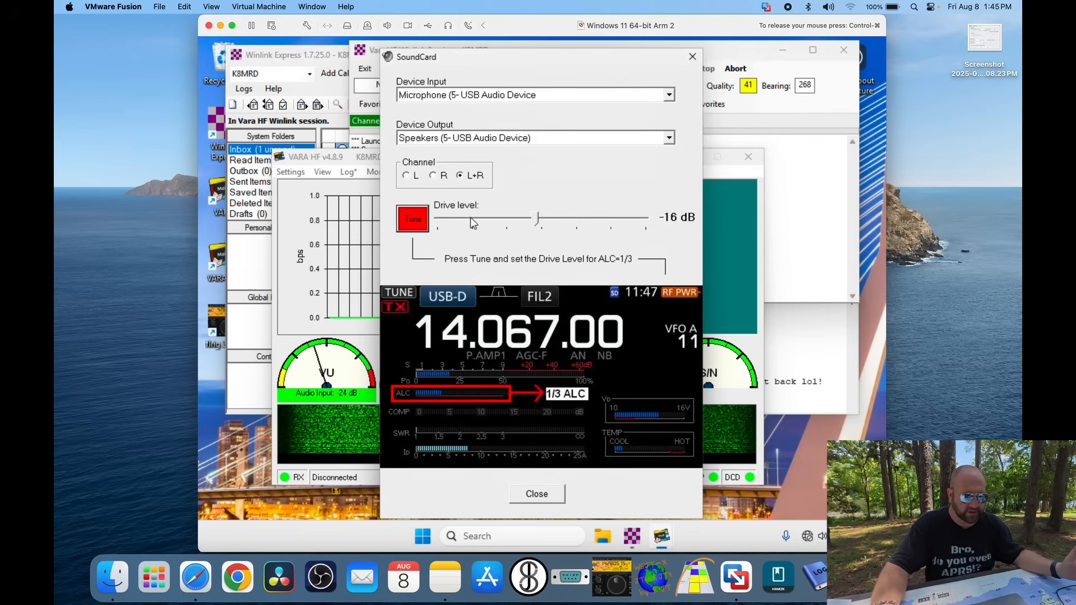
pyautogui.click(413, 219)
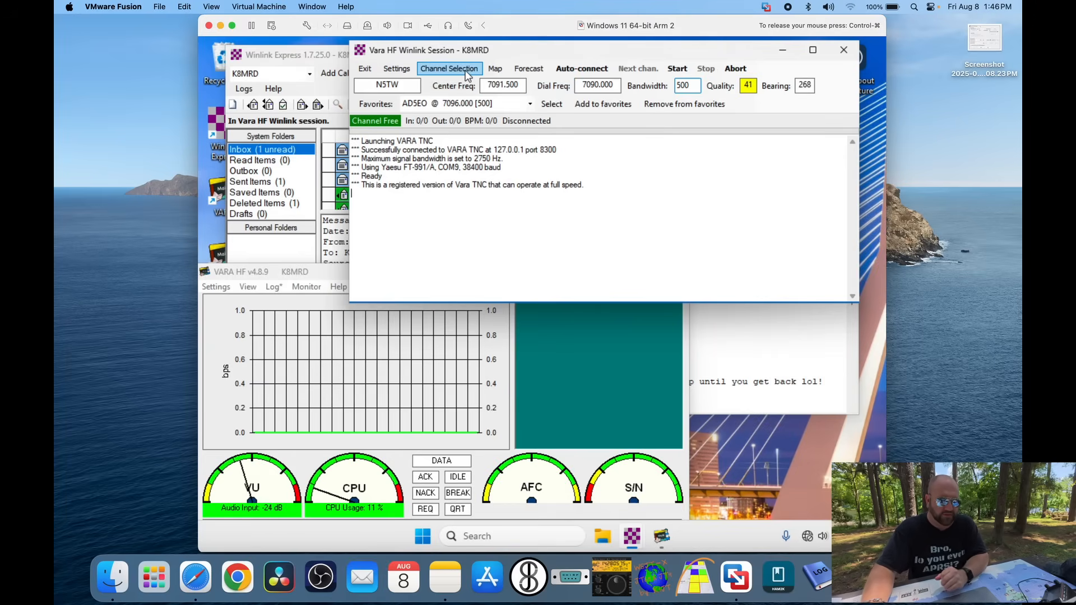
pyautogui.click(448, 68)
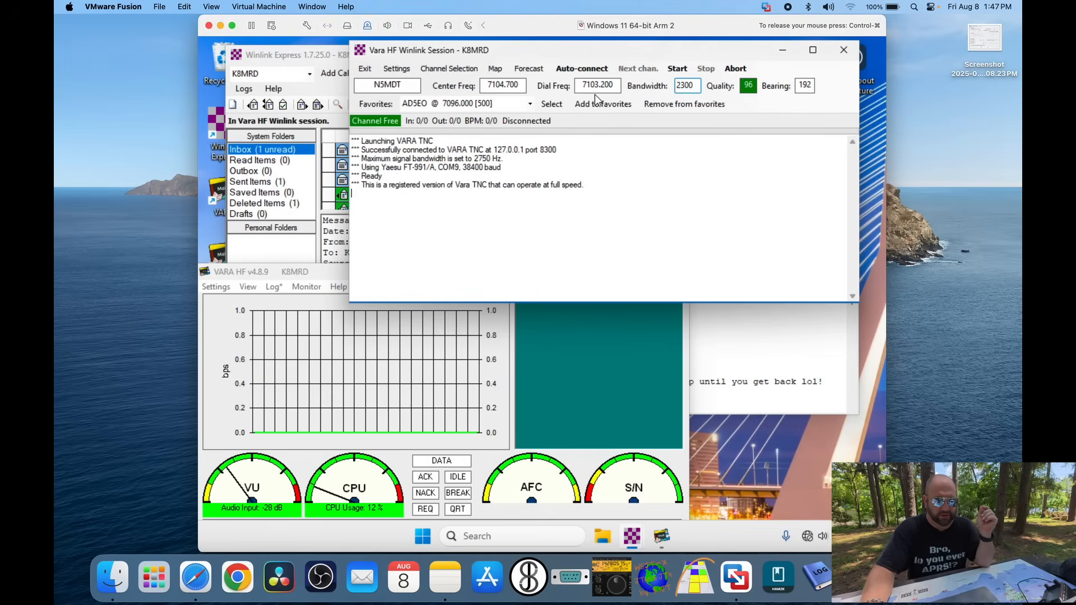
pyautogui.moveTo(610, 102)
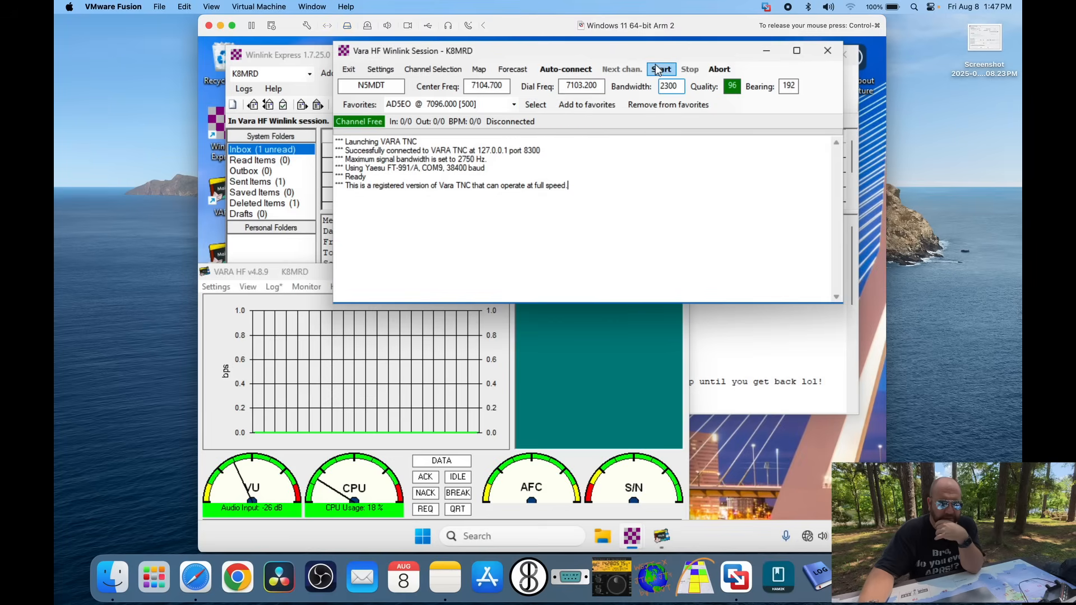
# Step: Start the connection to the RMS gateway W0MAC at 7101.800 kHz
pyautogui.click(662, 69)
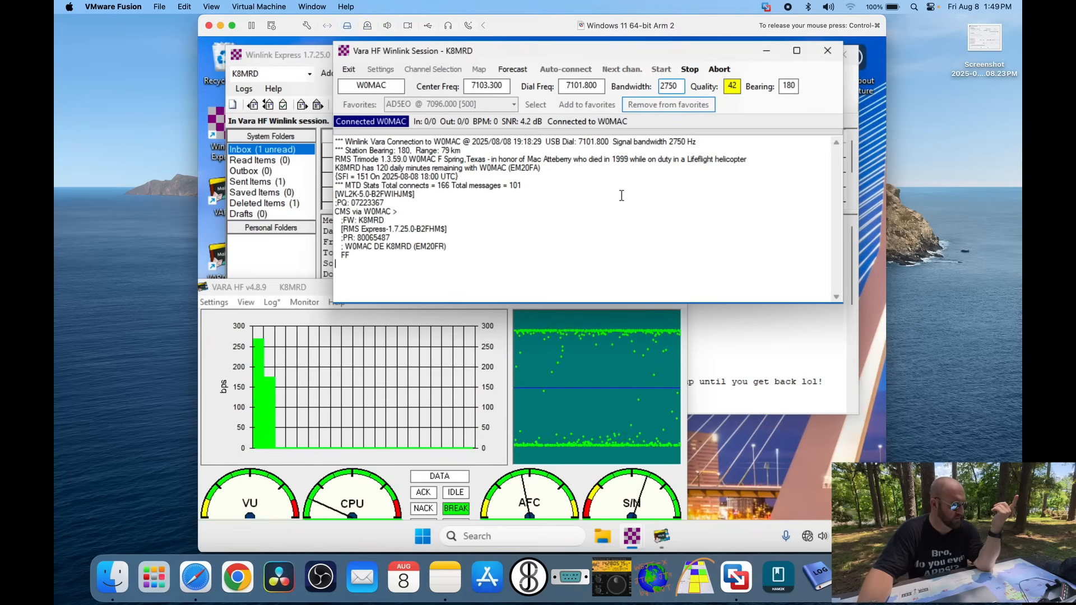
pyautogui.click(439, 477)
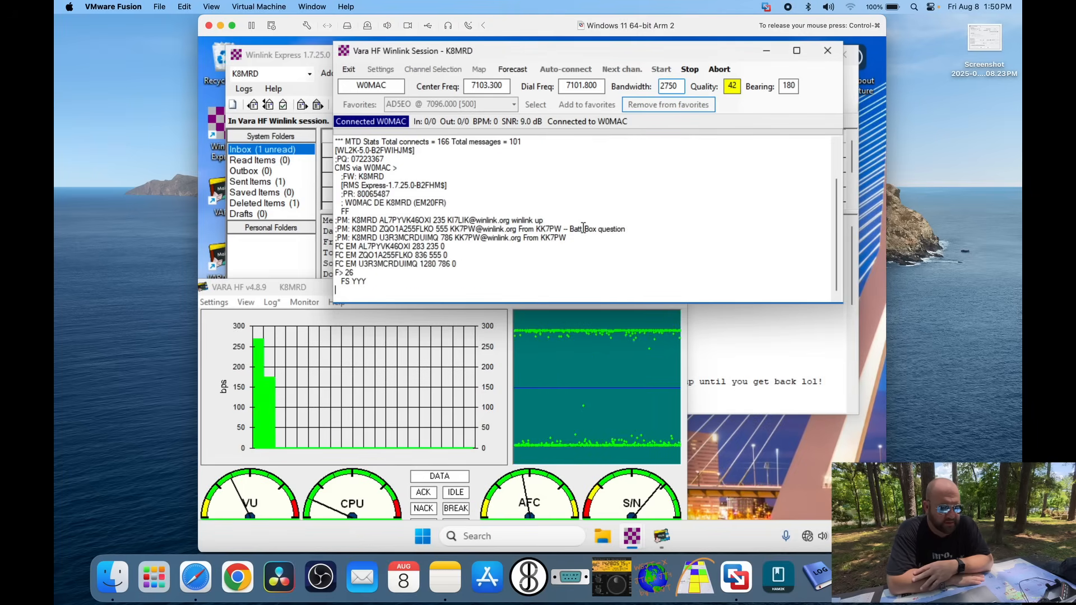
pyautogui.click(438, 475)
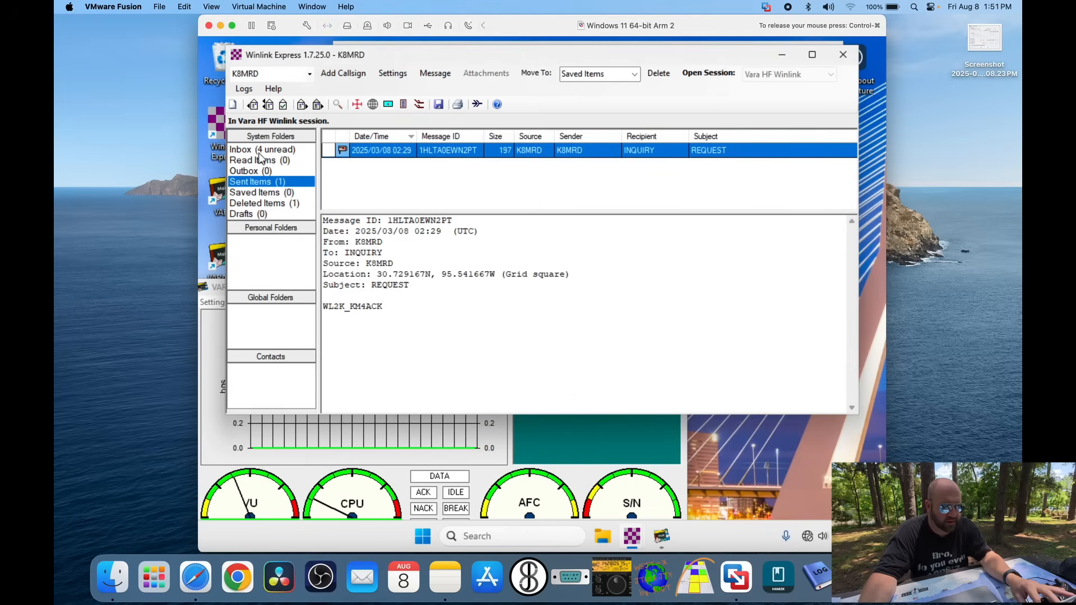
pyautogui.click(240, 149)
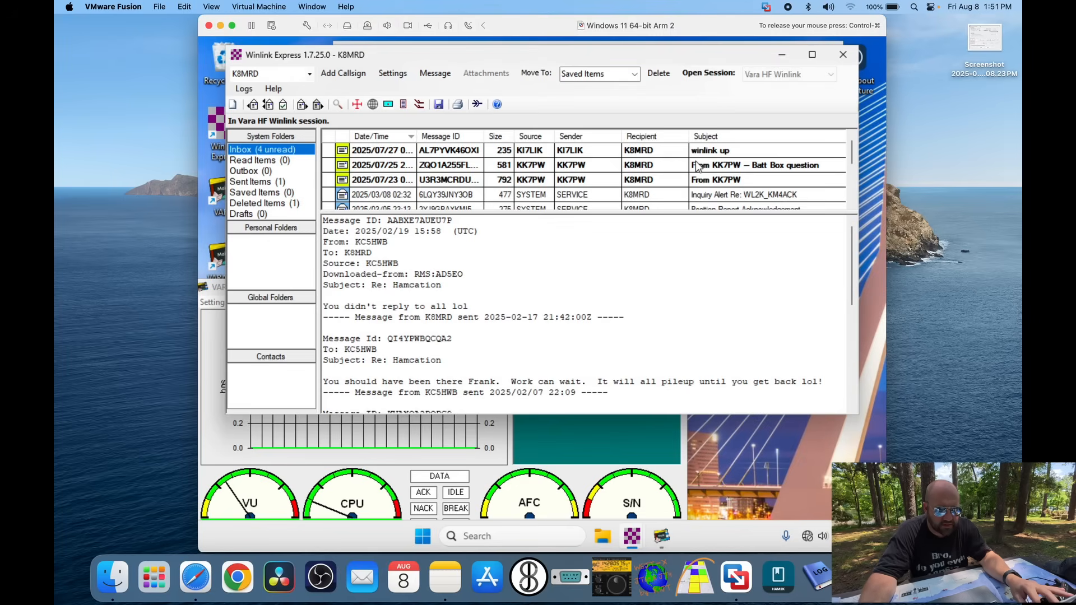
pyautogui.moveTo(735, 191)
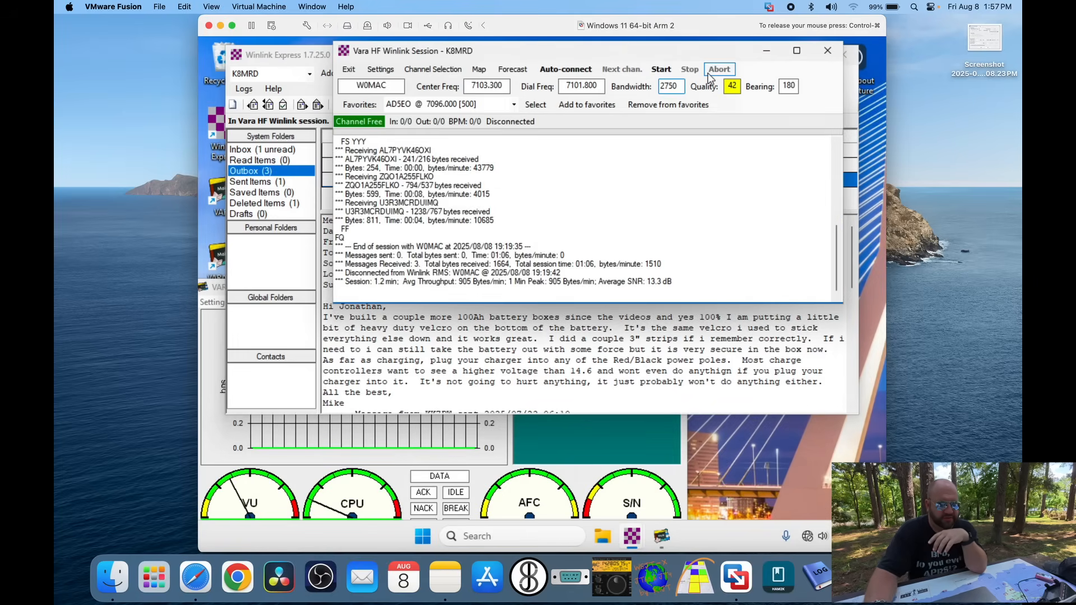
pyautogui.click(661, 68)
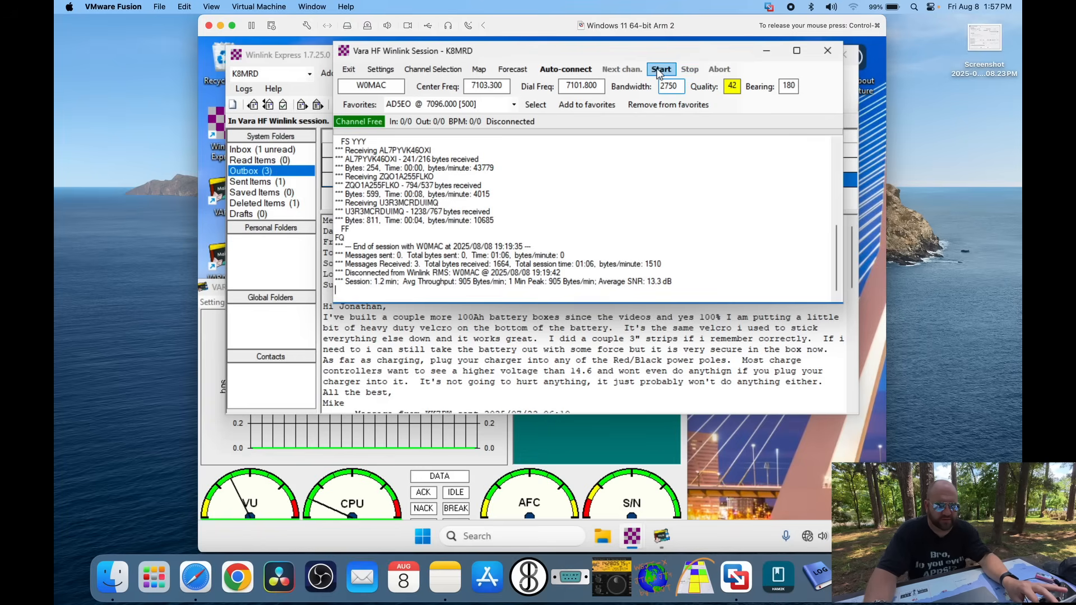
pyautogui.click(661, 69)
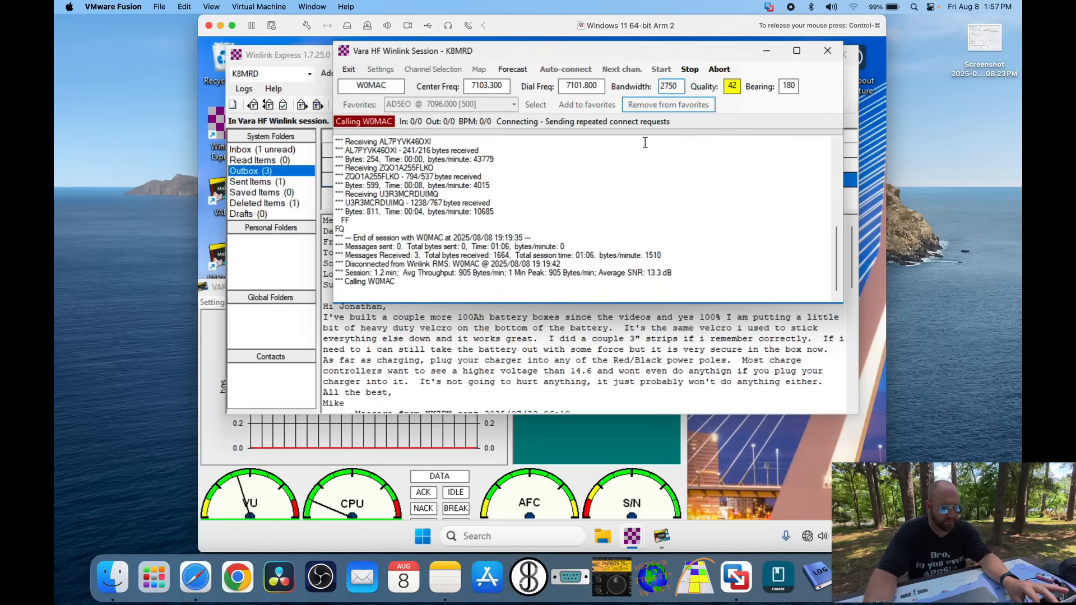